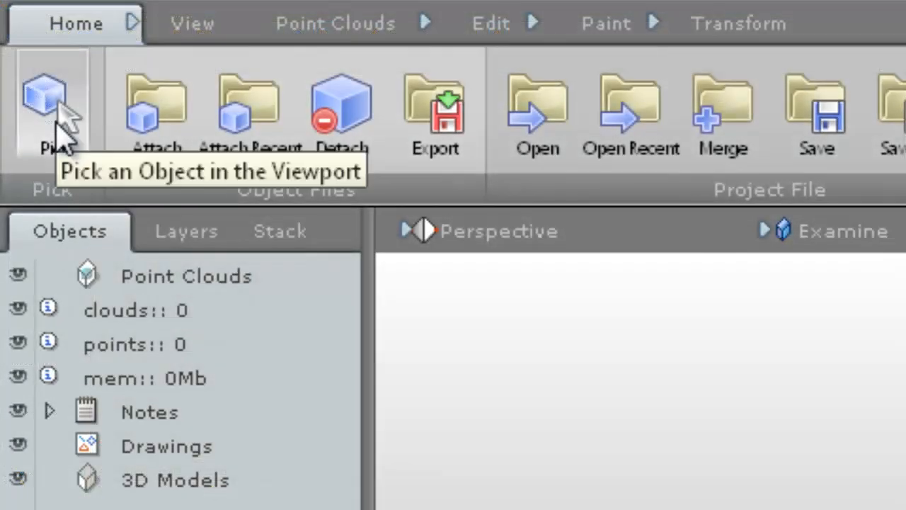
pyautogui.moveTo(238, 141)
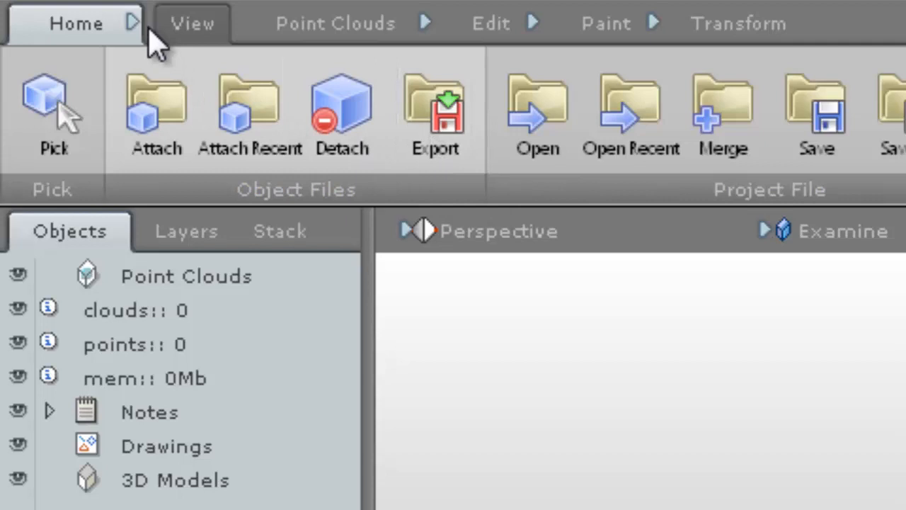
# Show the project file menu with its project and attach commands.
pyautogui.click(73, 23)
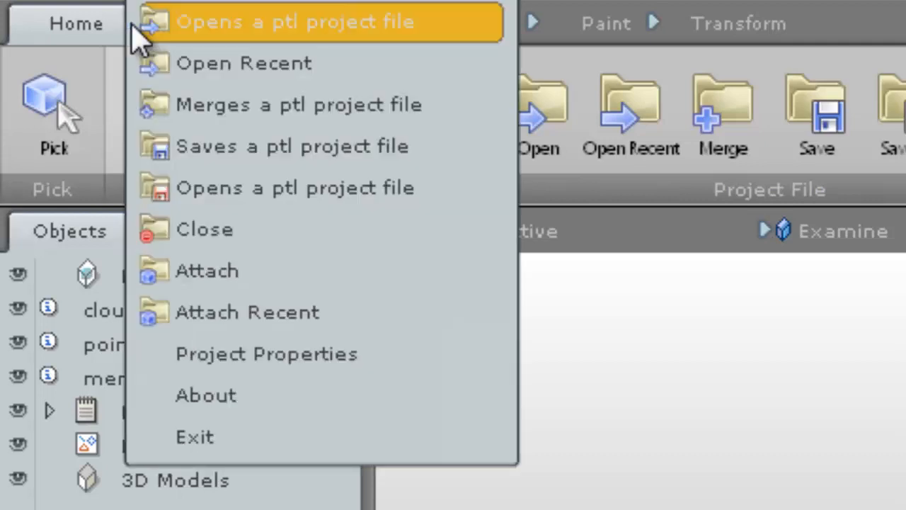
pyautogui.moveTo(762, 446)
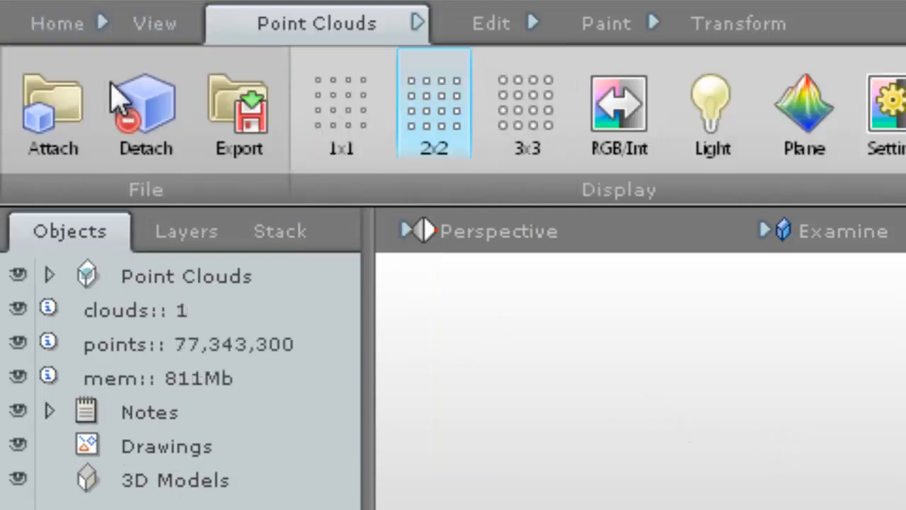
# Show the docked Render, Clip Box, Saved Views and Snapshot panel stack.
pyautogui.click(728, 23)
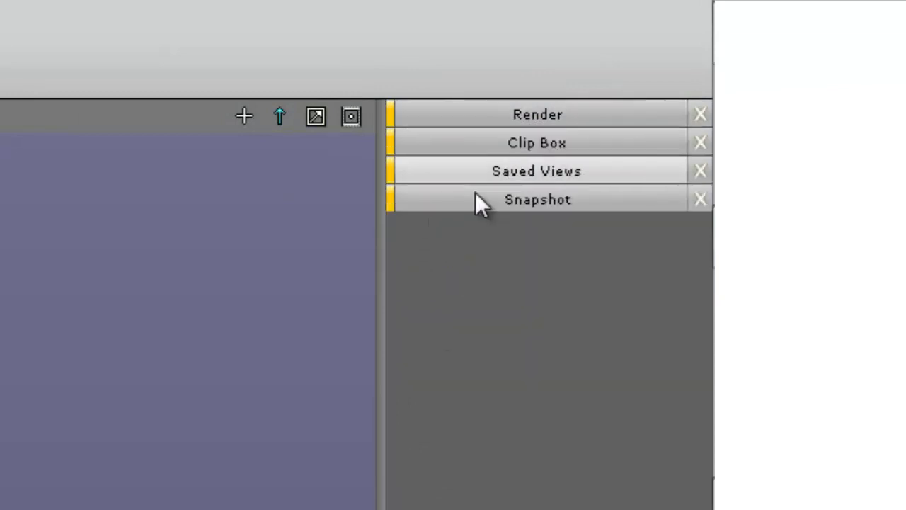
pyautogui.click(538, 198)
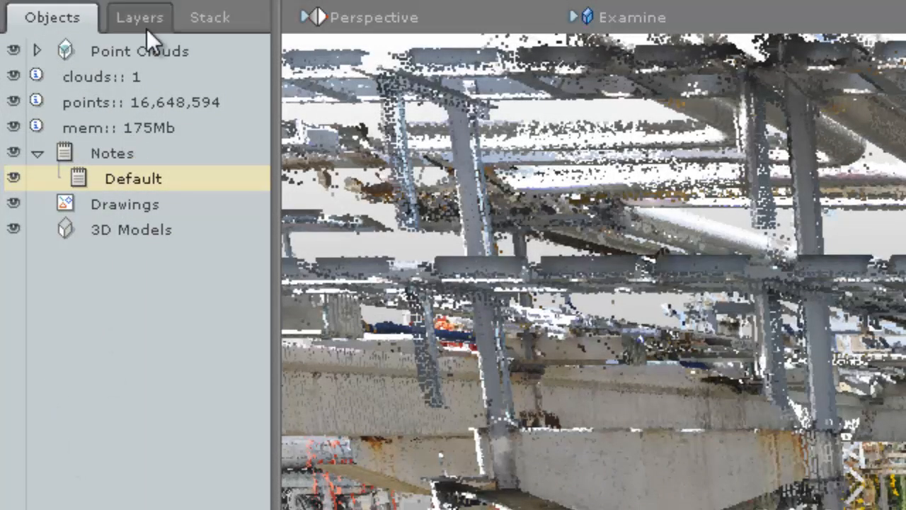
# Review Layer 1 in the layers list, then select the Brush move-to-layer operation in the Stack.
pyautogui.click(139, 17)
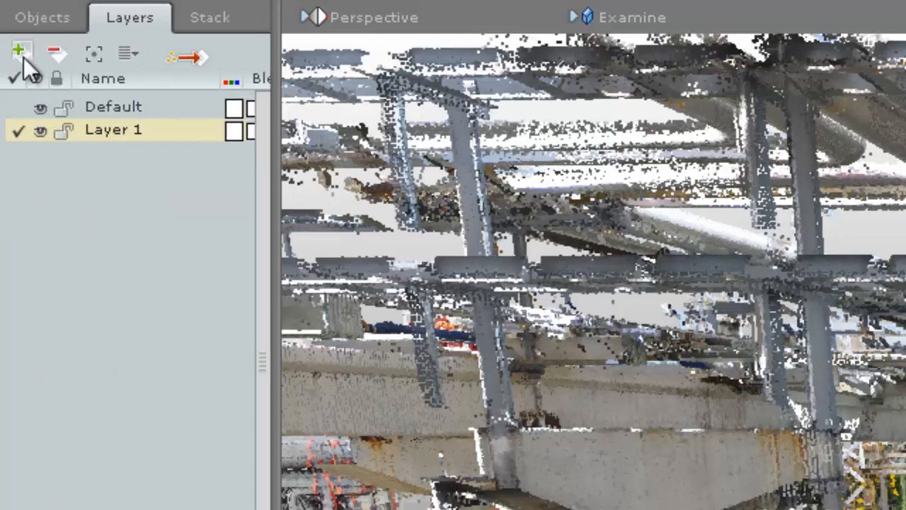
pyautogui.click(209, 17)
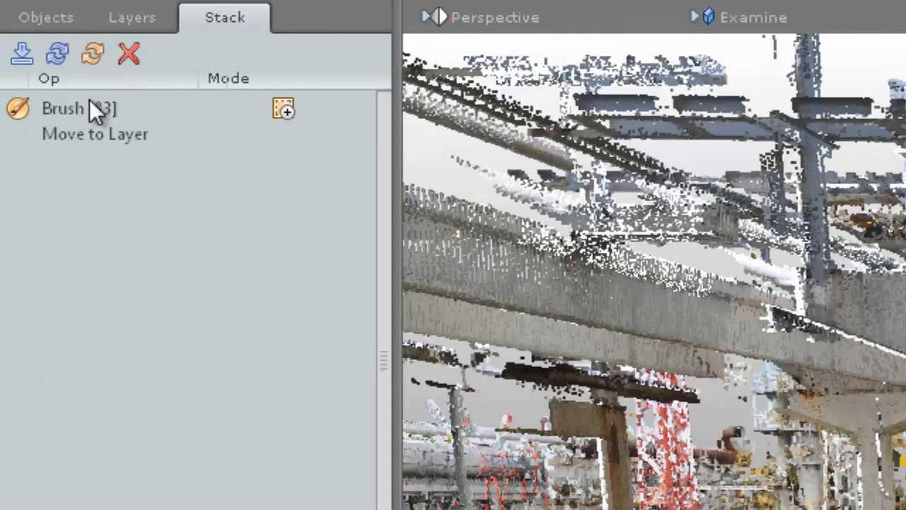
pyautogui.click(94, 133)
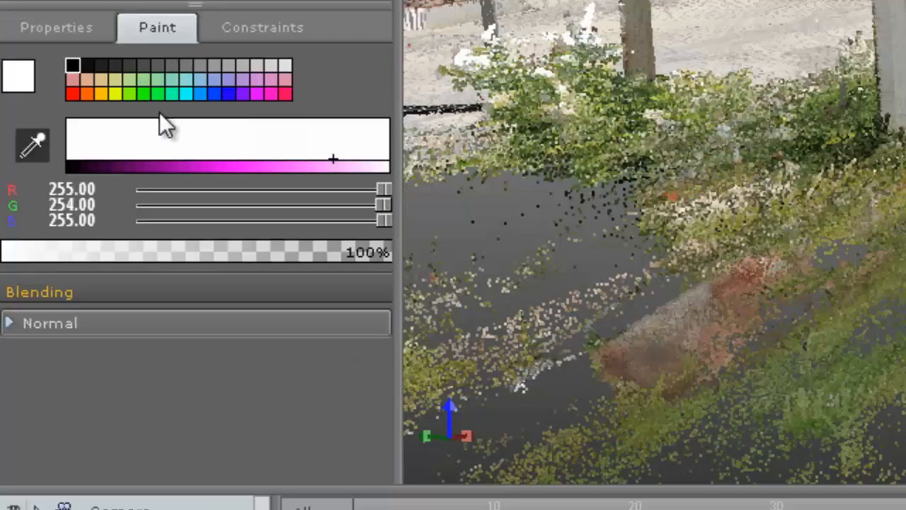
# Set the paint constraint type to Colour Match on red with full tolerance.
pyautogui.click(142, 94)
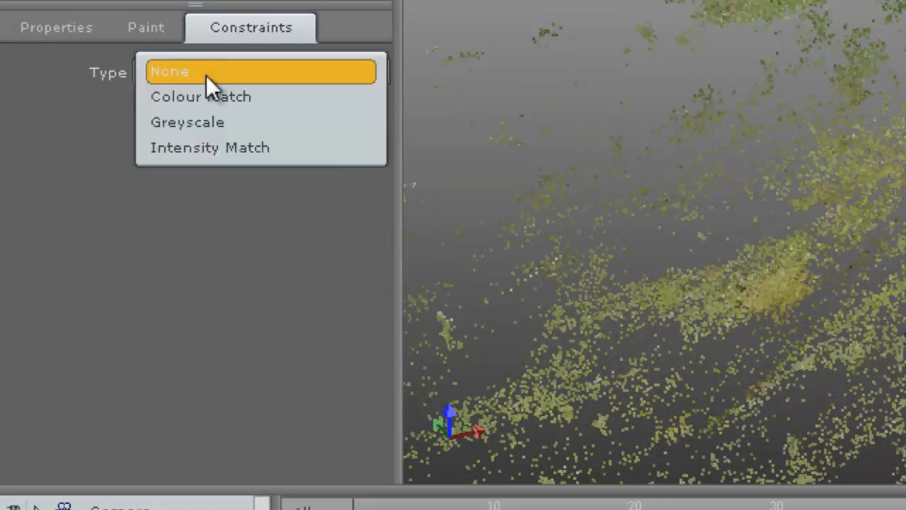
pyautogui.click(201, 96)
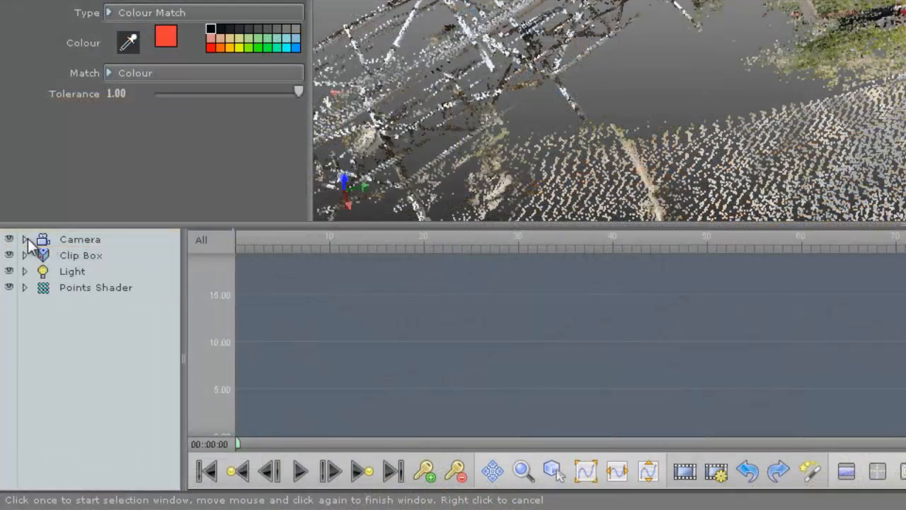
# Show the timeline context menu with settings, Clear All Keys, Scale Animation and Animation Wizard.
pyautogui.rightClick(371, 322)
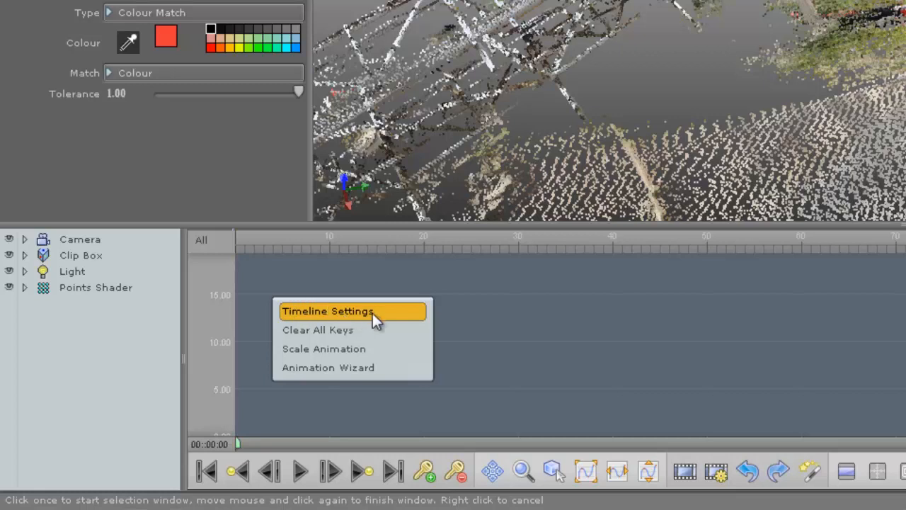